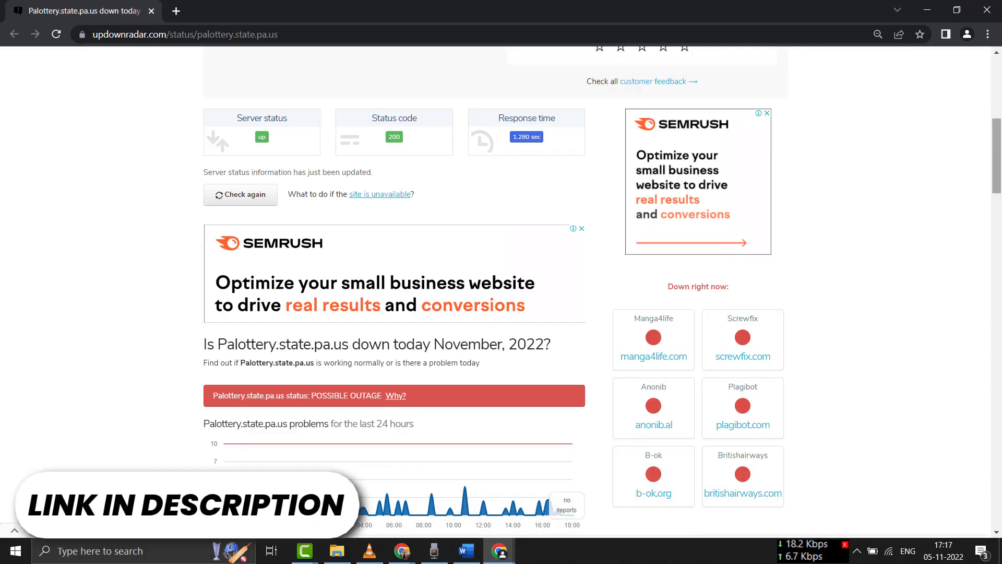
- Clear all-time browsing history, cookies and site data, and cached images and files
scroll(up, 3)
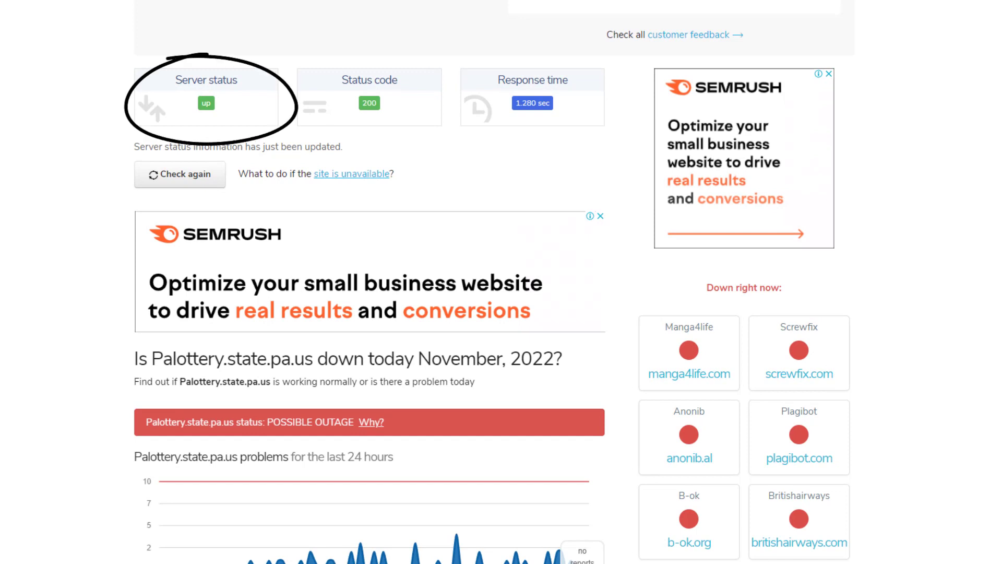
scroll(down, 3)
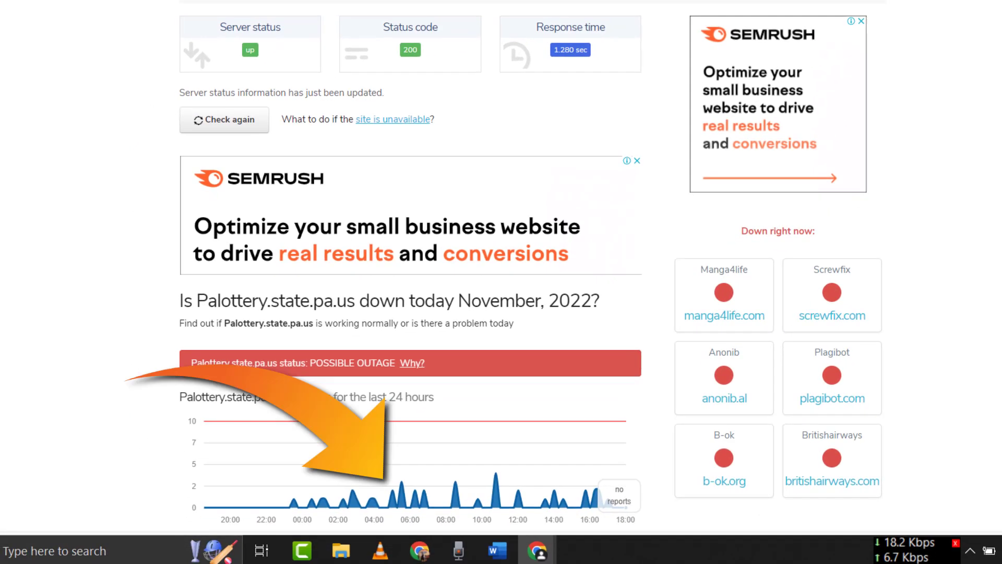
scroll(down, 3)
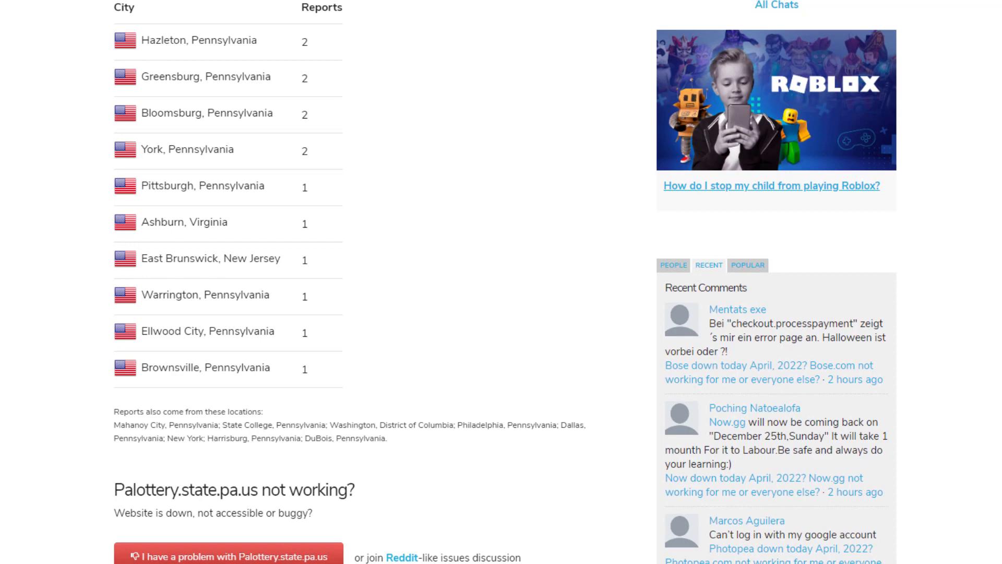
scroll(down, 3)
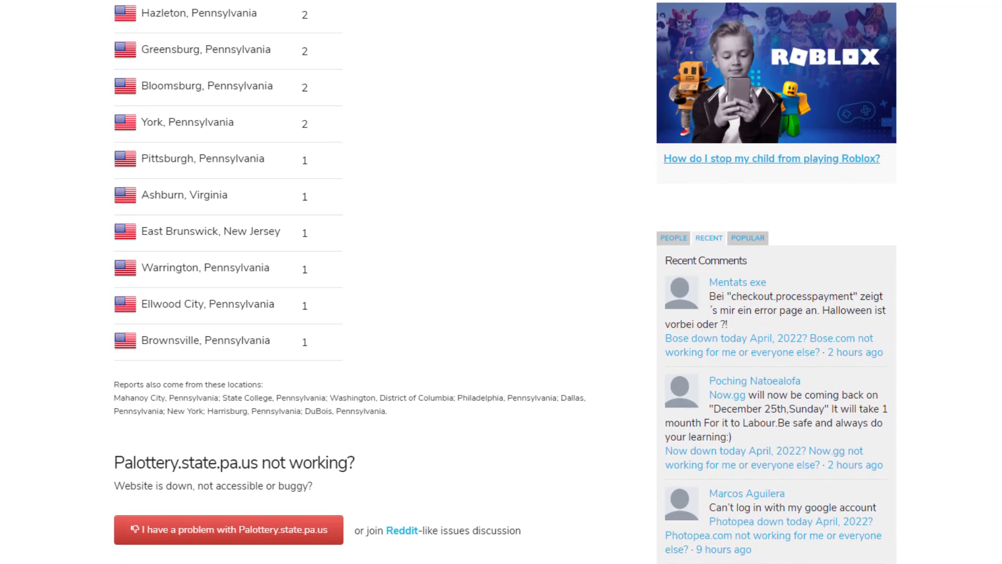
scroll(down, 3)
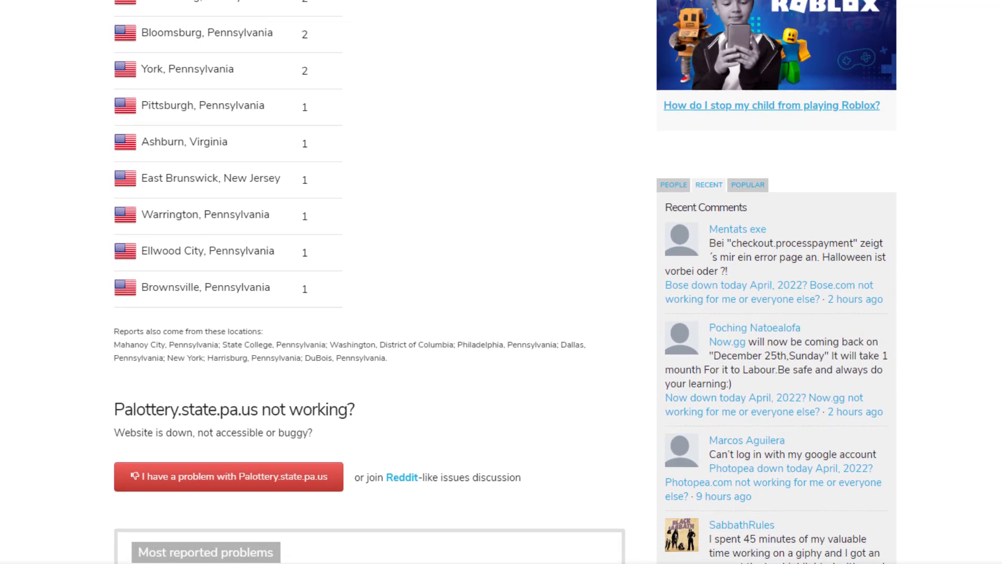
scroll(down, 3)
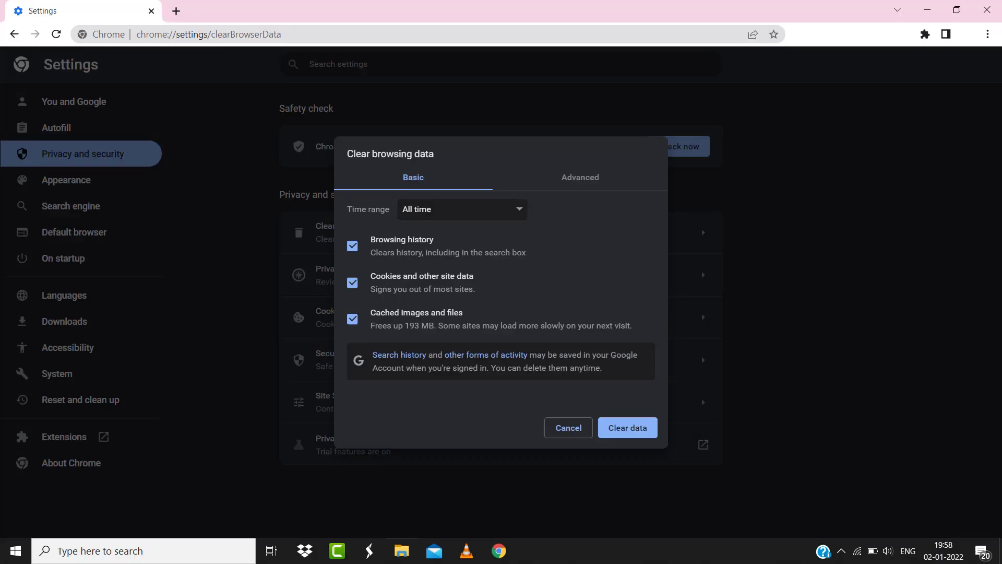
click(628, 427)
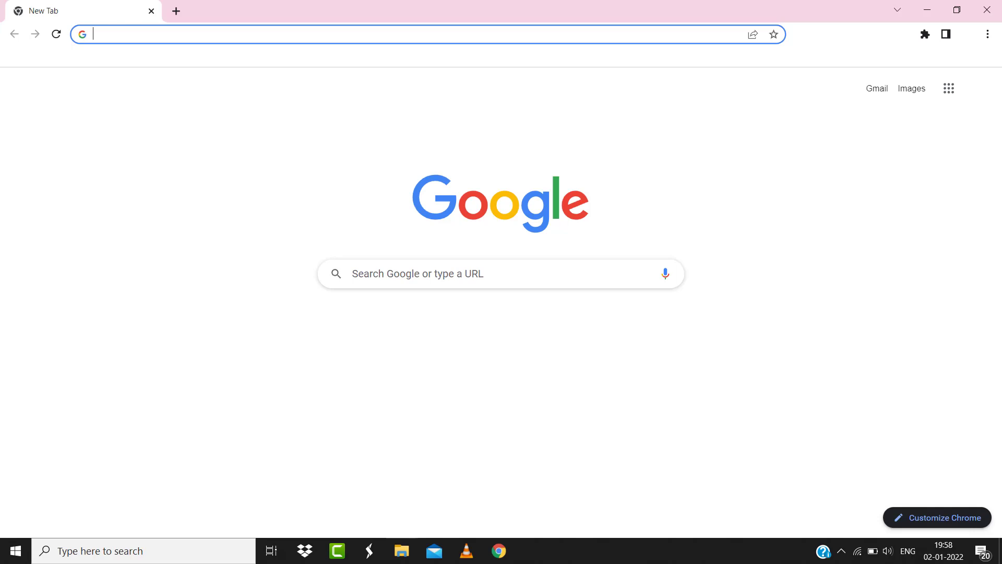
- Search Google for 'speed test' and start the internet speed test
text(speed test)
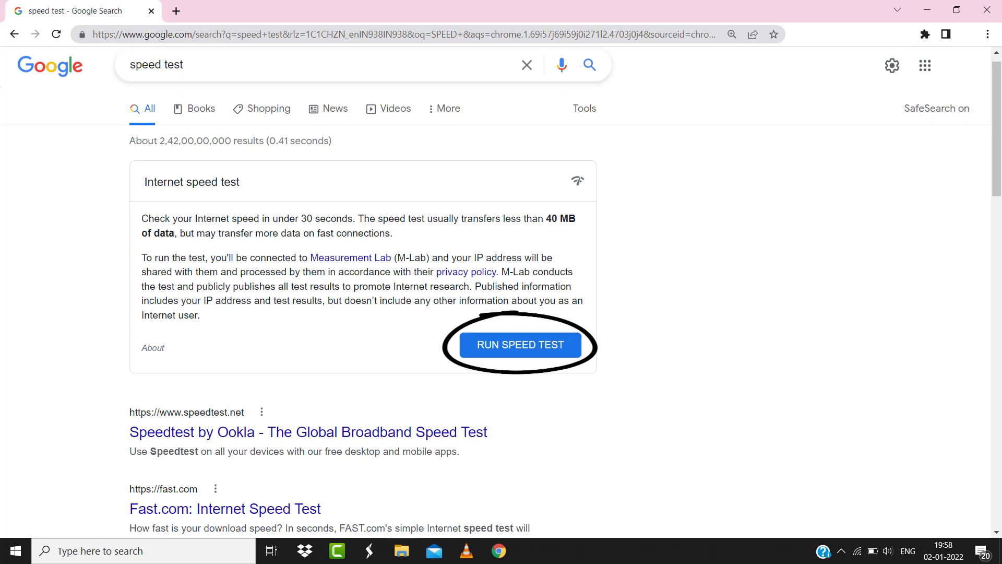
click(519, 344)
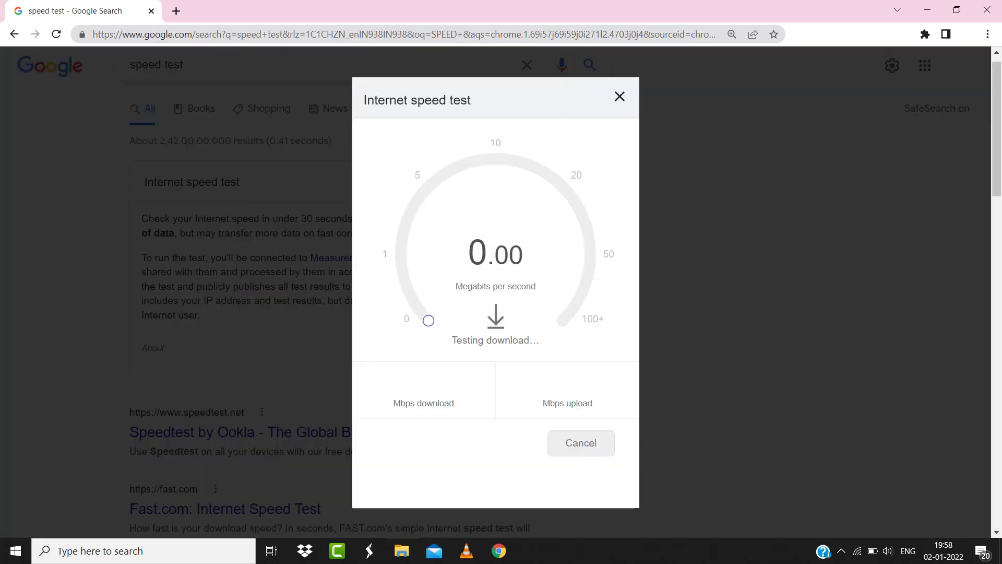